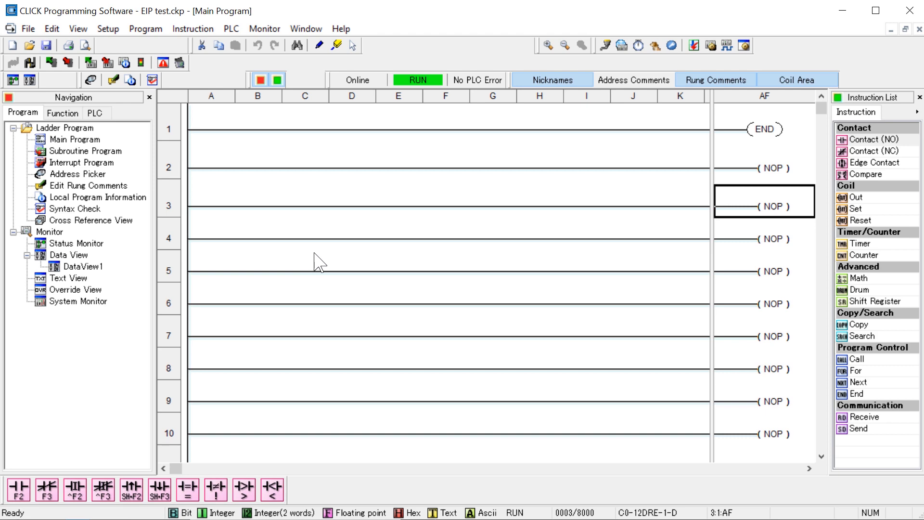
- Review the first I/O module's addresses in the PLC System Configuration
left_click(62, 112)
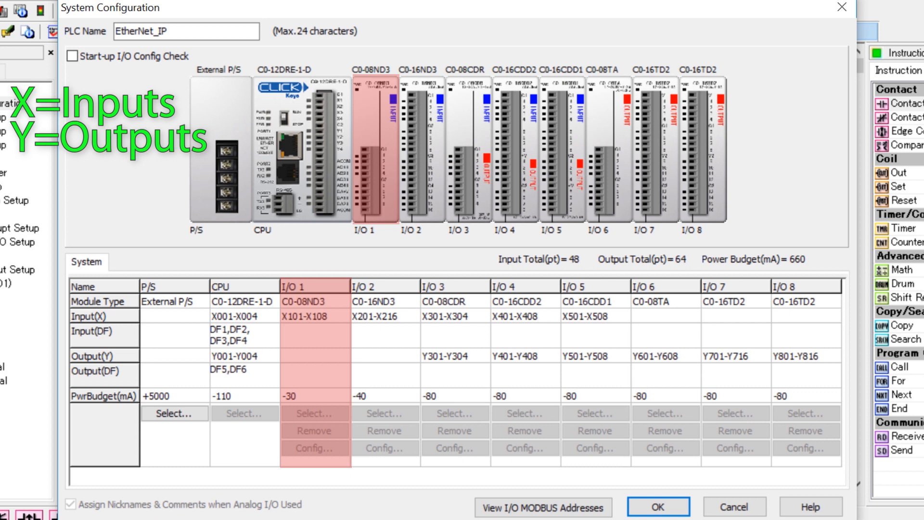
left_click(312, 315)
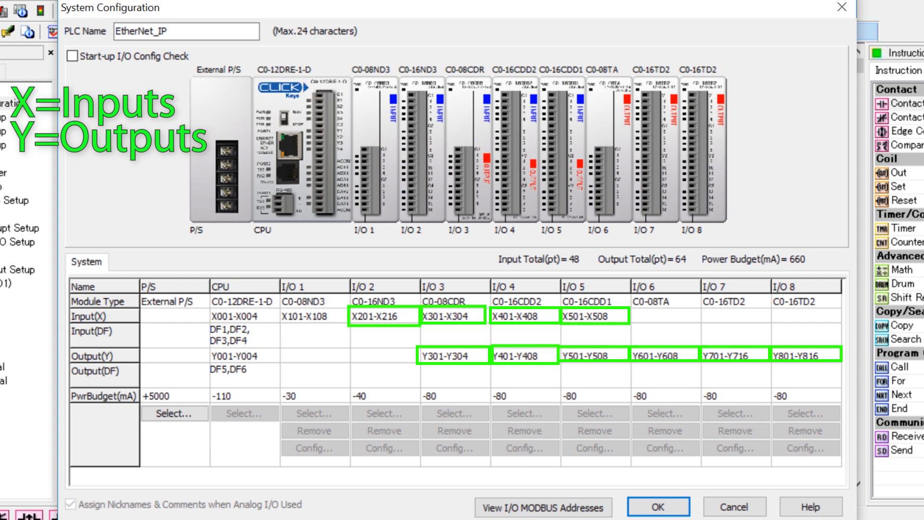
left_click(658, 506)
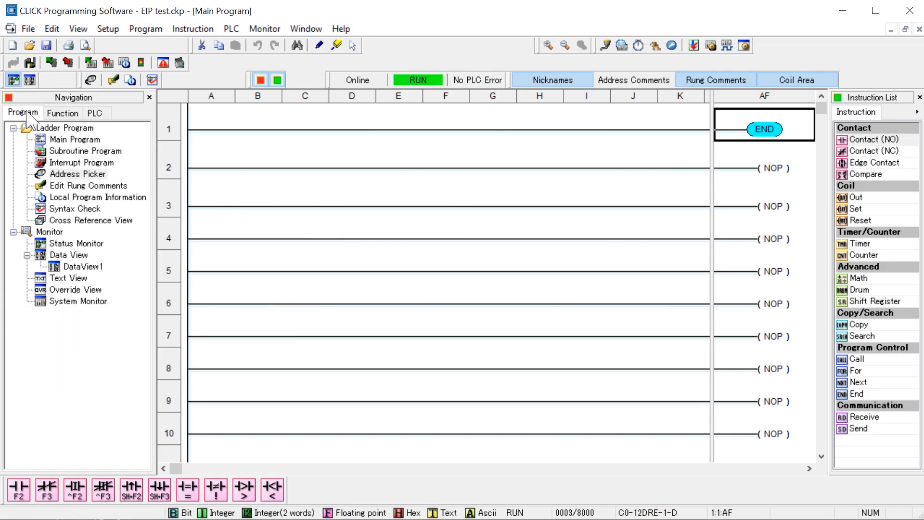
- Browse the XD input addresses in the Address Picker and close it
left_click(77, 174)
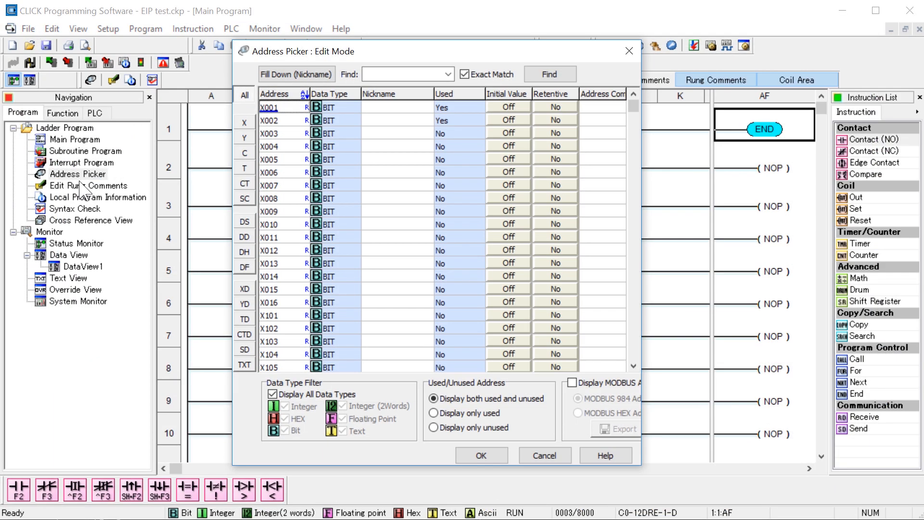
mouse_move(247, 297)
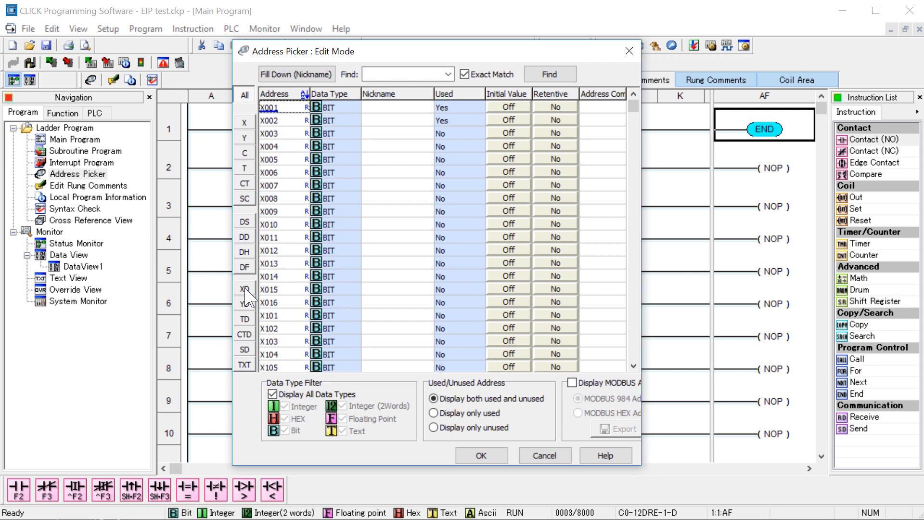
left_click(243, 289)
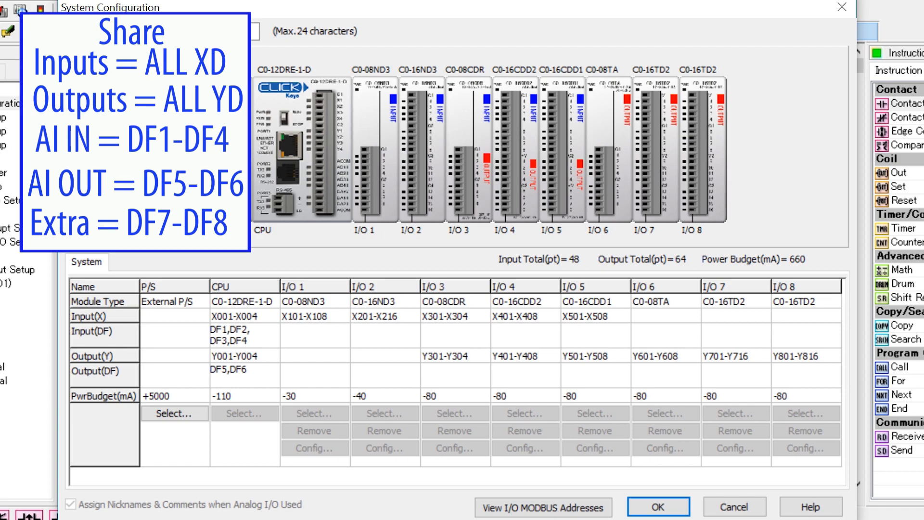
left_click(658, 507)
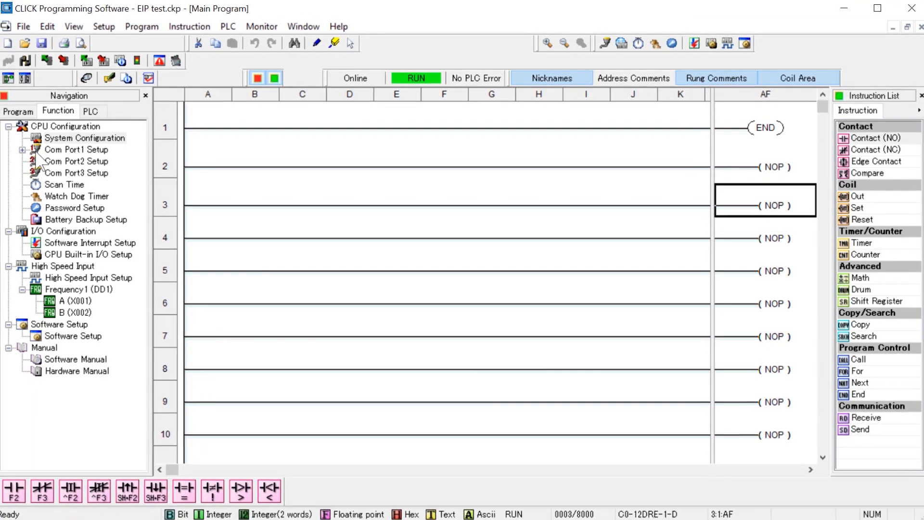
- Enable the EtherNet/IP adapter in Com Port1's EtherNet/IP settings
left_click(22, 149)
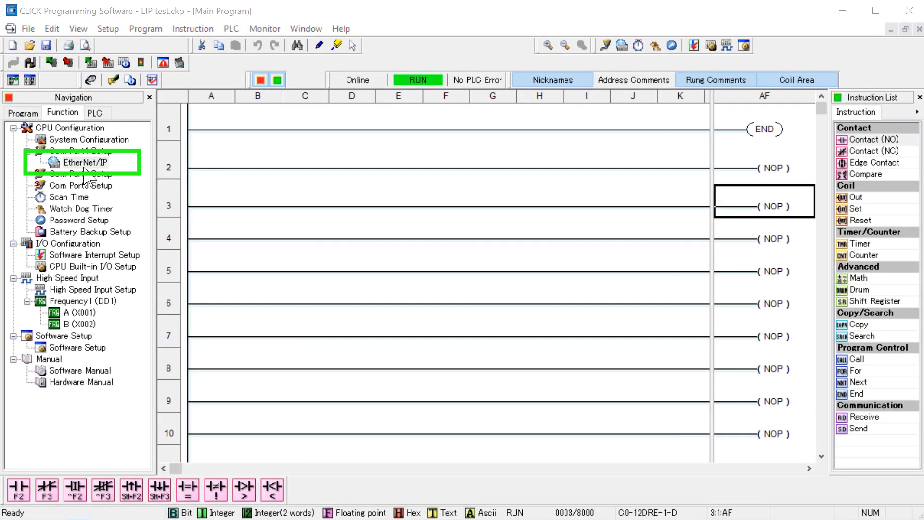
double_click(84, 161)
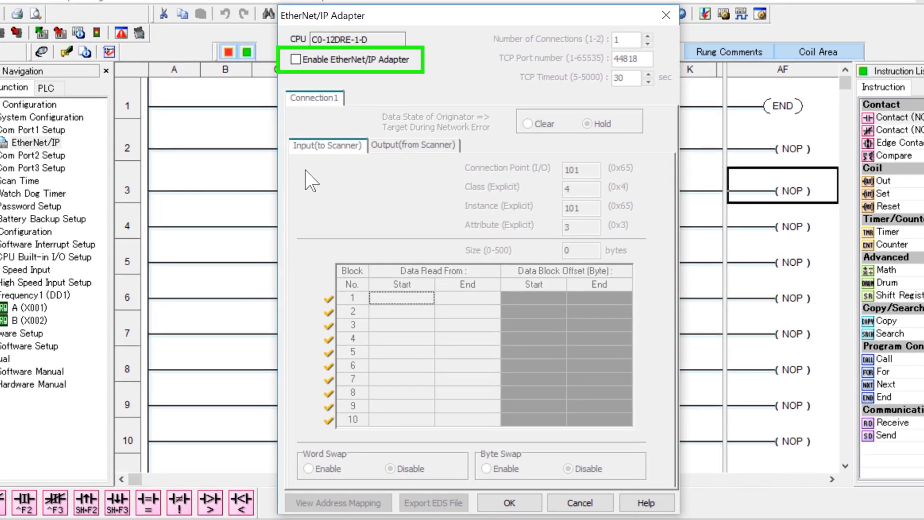
left_click(295, 60)
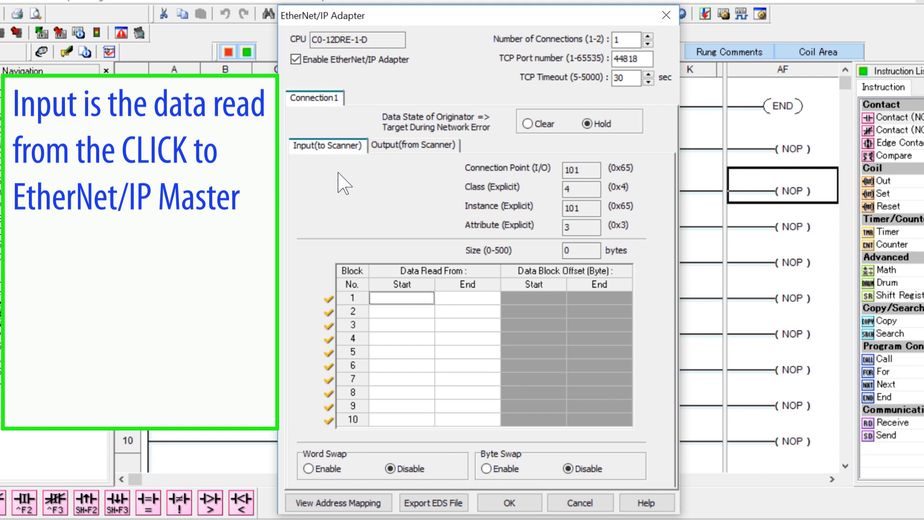
left_click(412, 146)
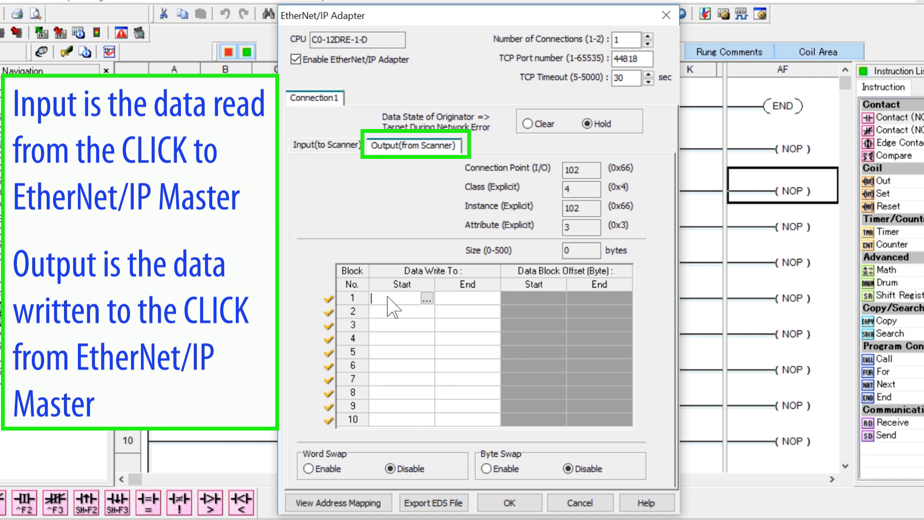
left_click(326, 145)
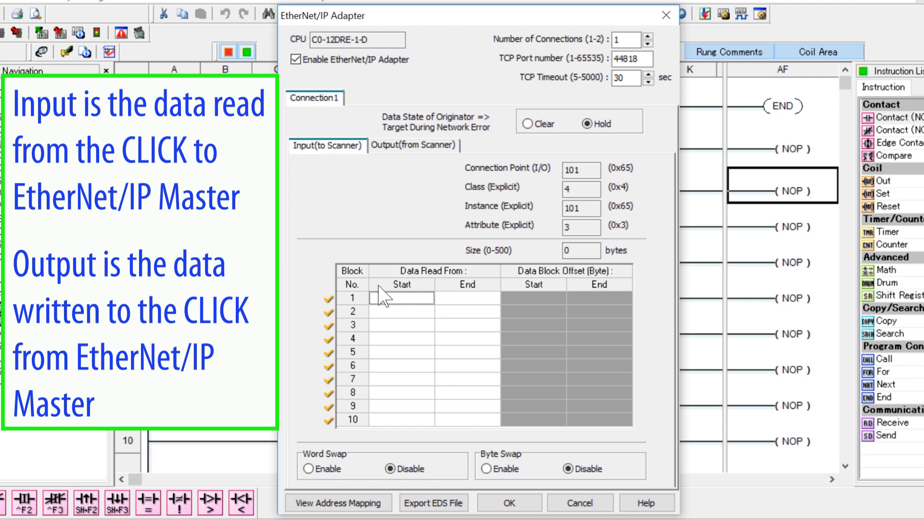
- Map input blocks XD0–XD8 and DF1–DF4 to the scanner, totalling 52 bytes
left_click(400, 298)
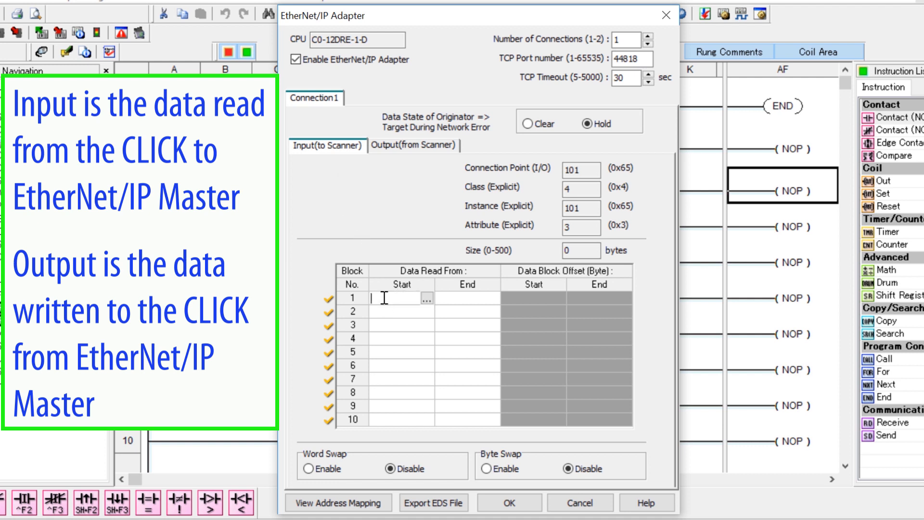
type("XD0")
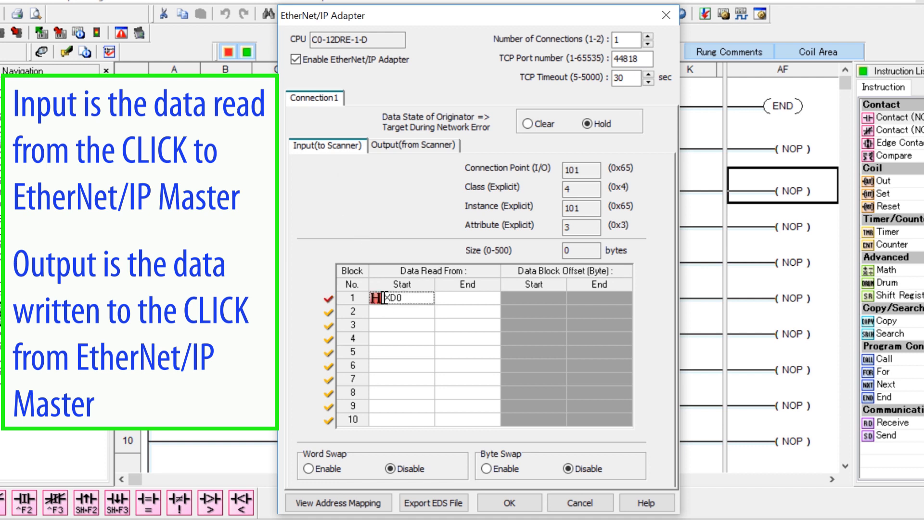
type("xd8")
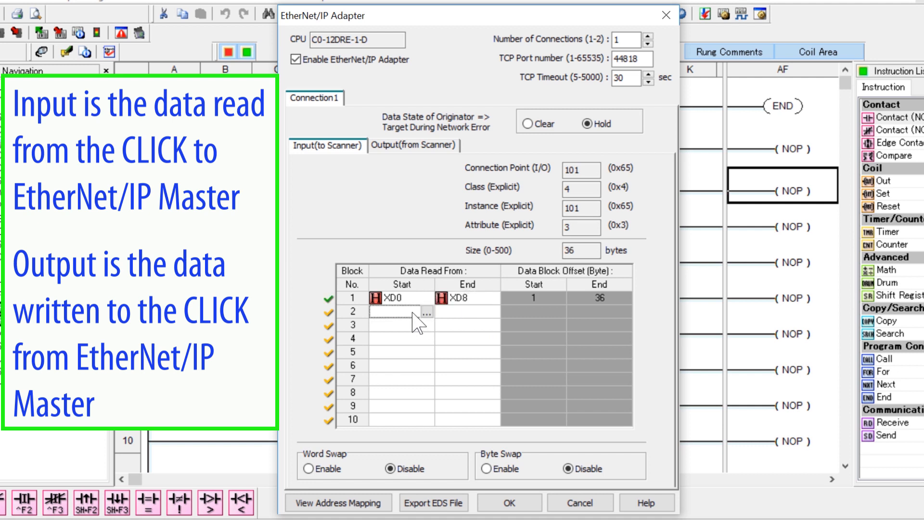
type("DF1")
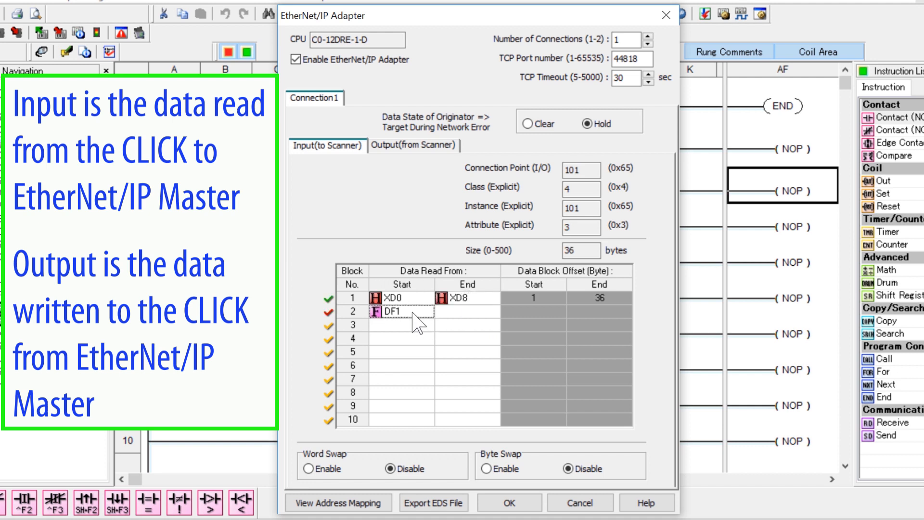
type("df4")
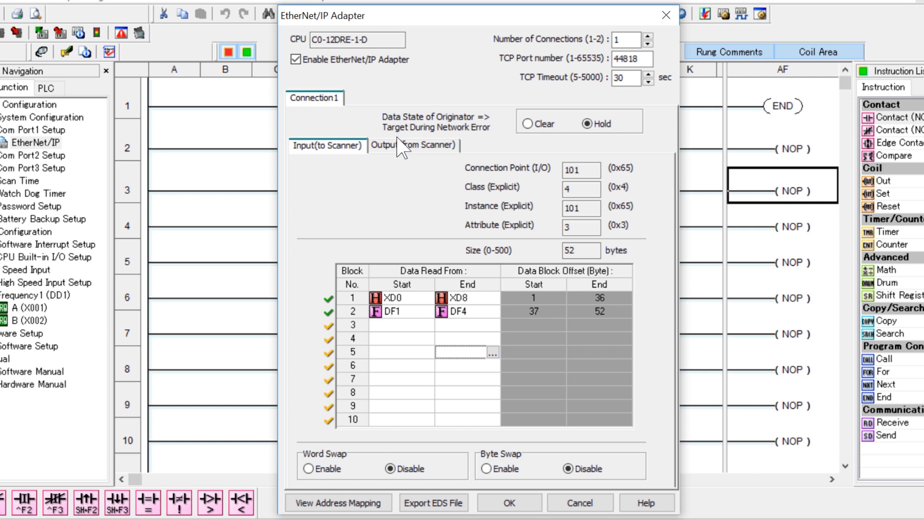
- Map output blocks YD0–YD8 and DF5–DF8 from the scanner, totalling 52 bytes
left_click(412, 146)
type("YD0")
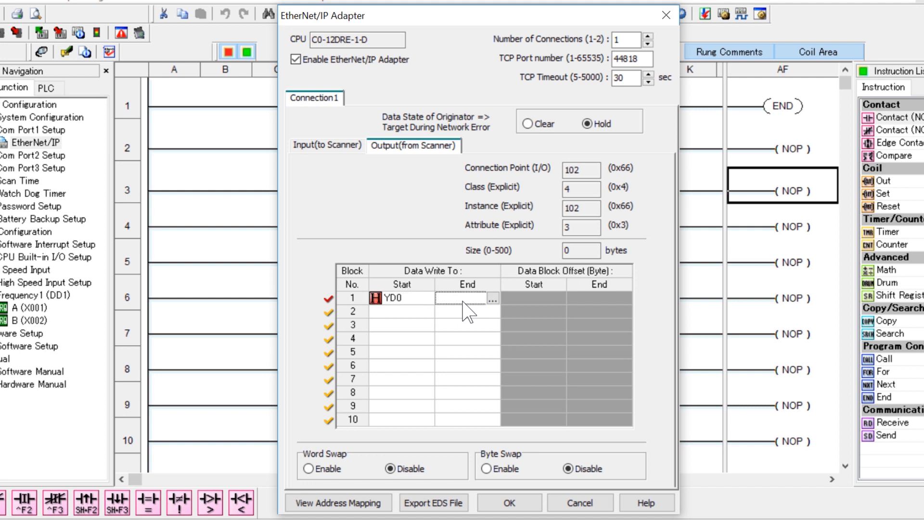
type("yd8")
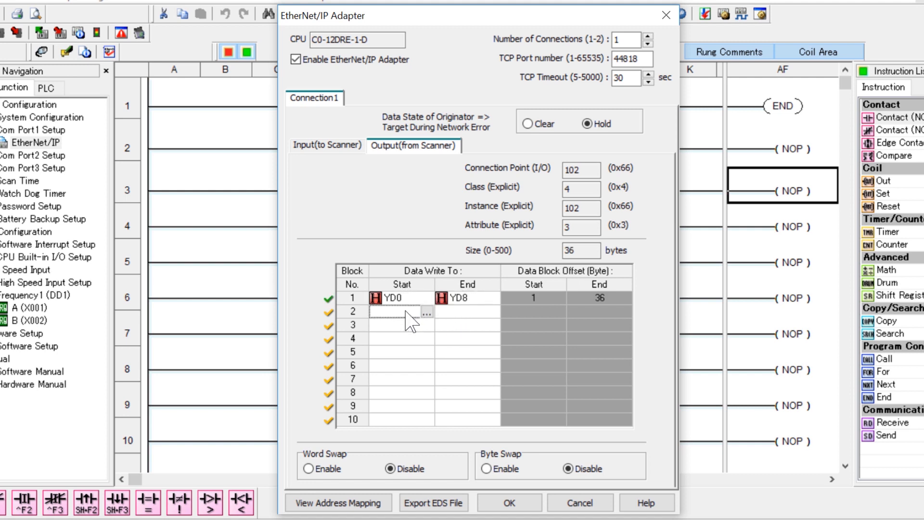
type("df5")
left_click(468, 311)
type("DF8")
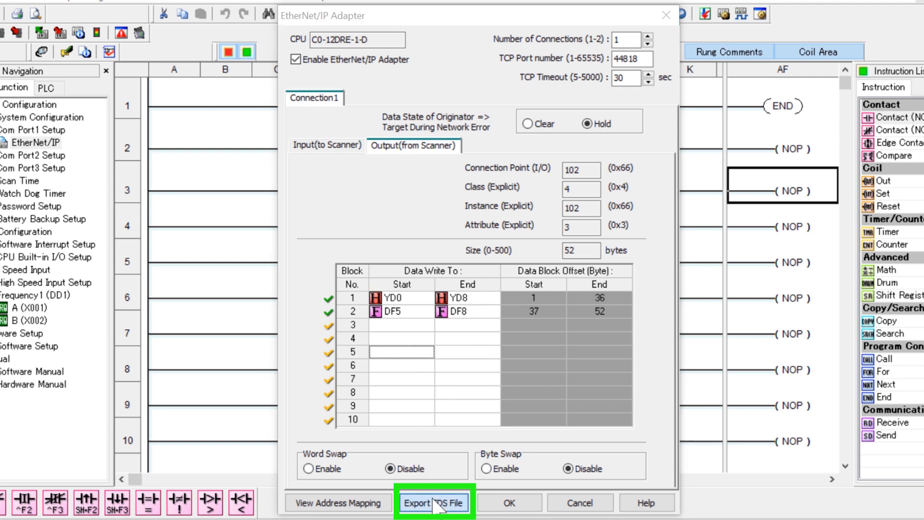
- Export the adapter's EDS file to the Desktop and acknowledge the success message
left_click(434, 503)
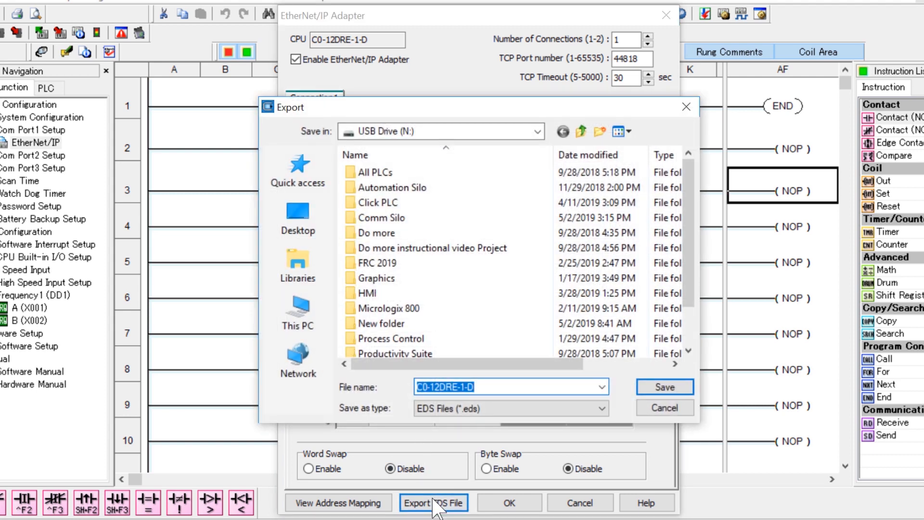
left_click(298, 217)
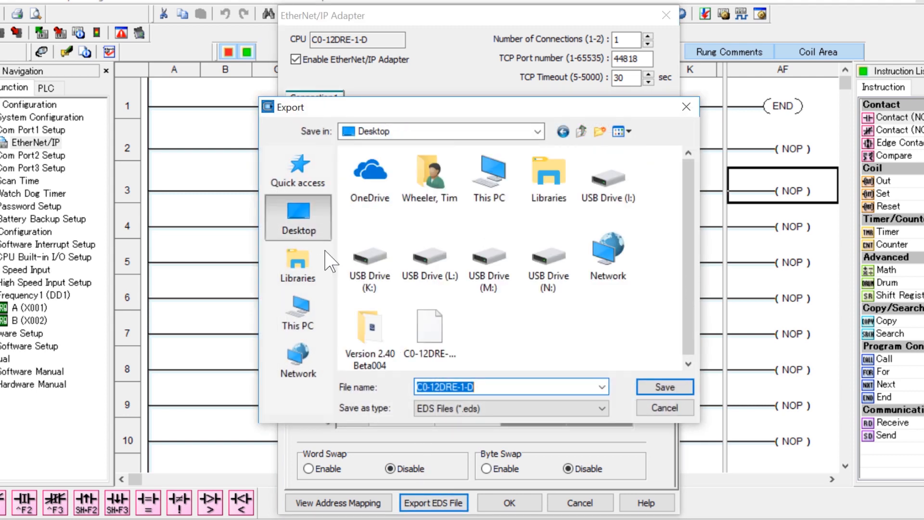
left_click(663, 387)
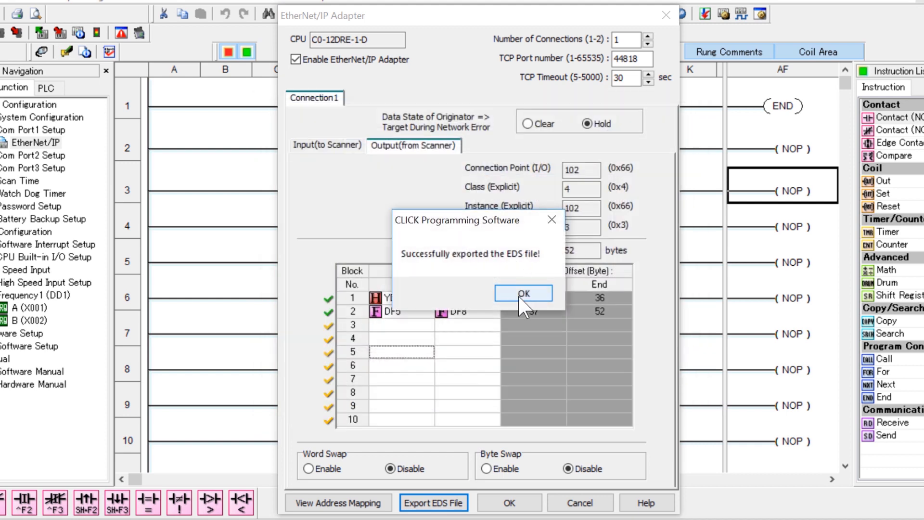
left_click(523, 292)
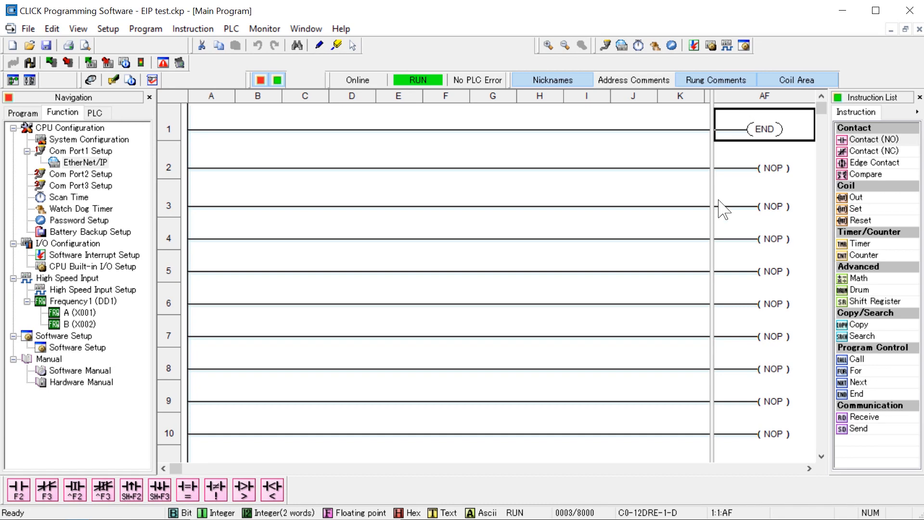
- Write the EIP test project into the CLICK PLC, confirming the run-time edit
left_click(230, 28)
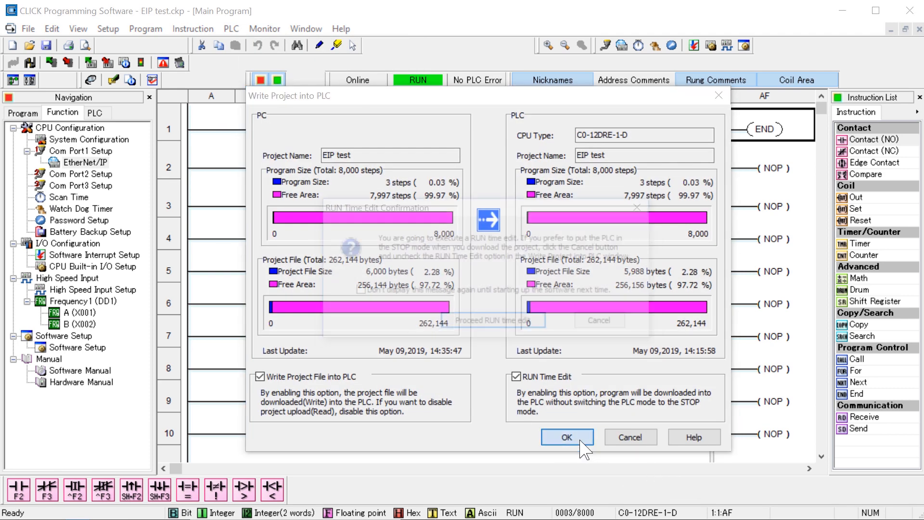
left_click(566, 437)
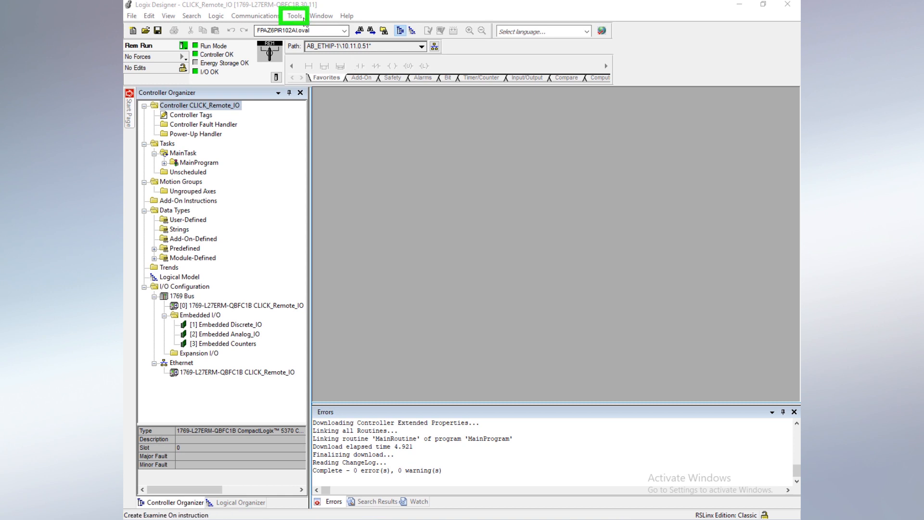
- Start the EDS Wizard registration and select C0-12DRE-2-D.eds from the Desktop
left_click(295, 17)
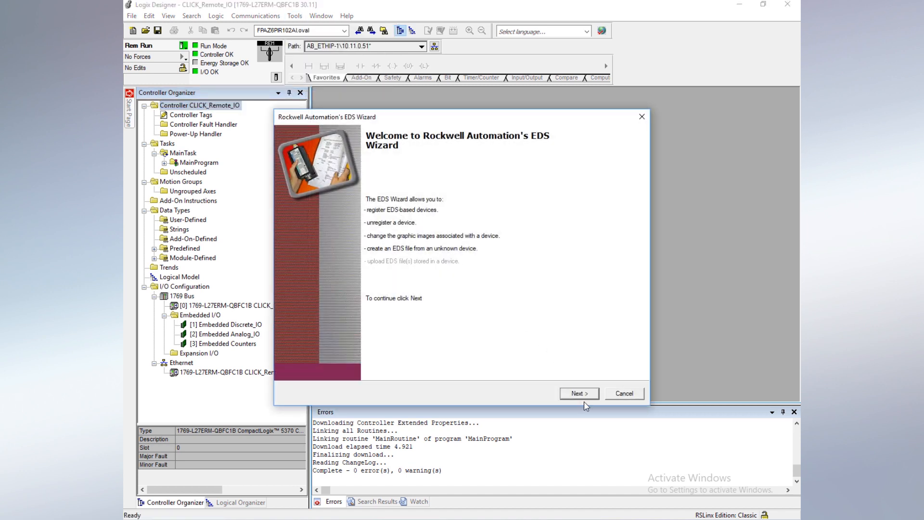
left_click(578, 392)
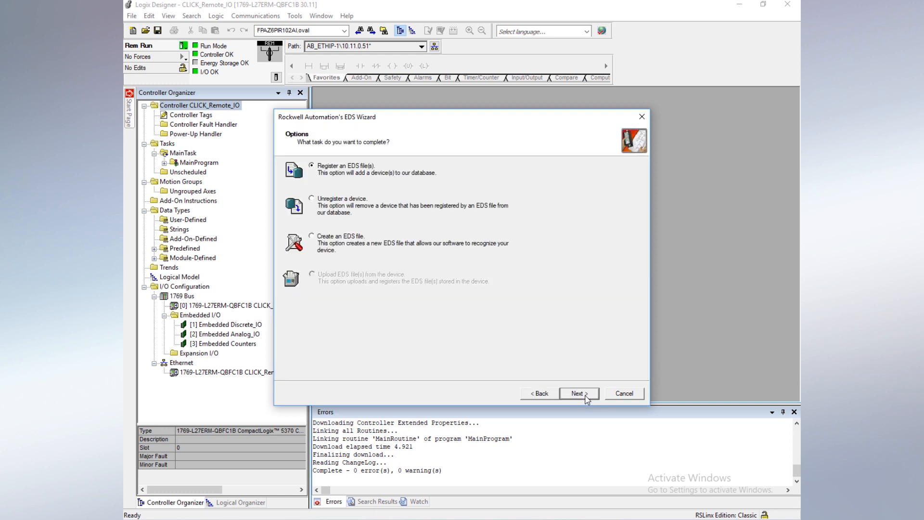
left_click(372, 170)
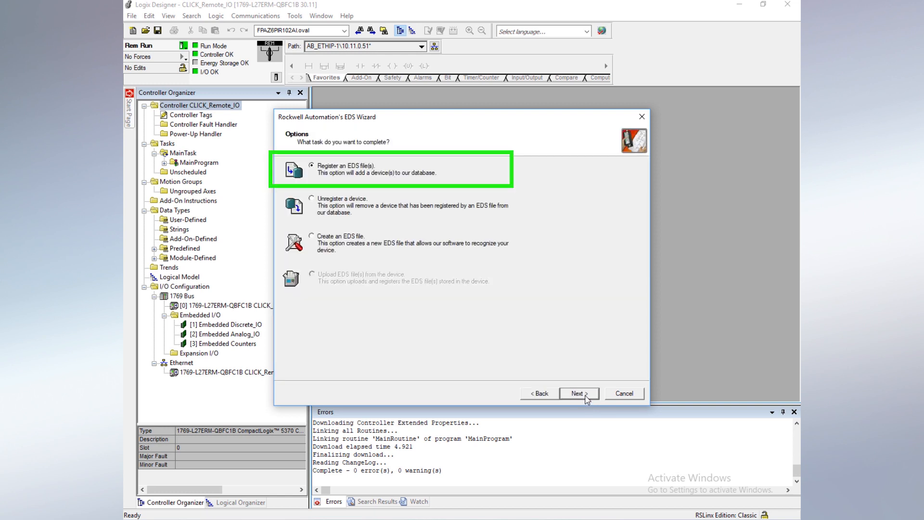
left_click(578, 393)
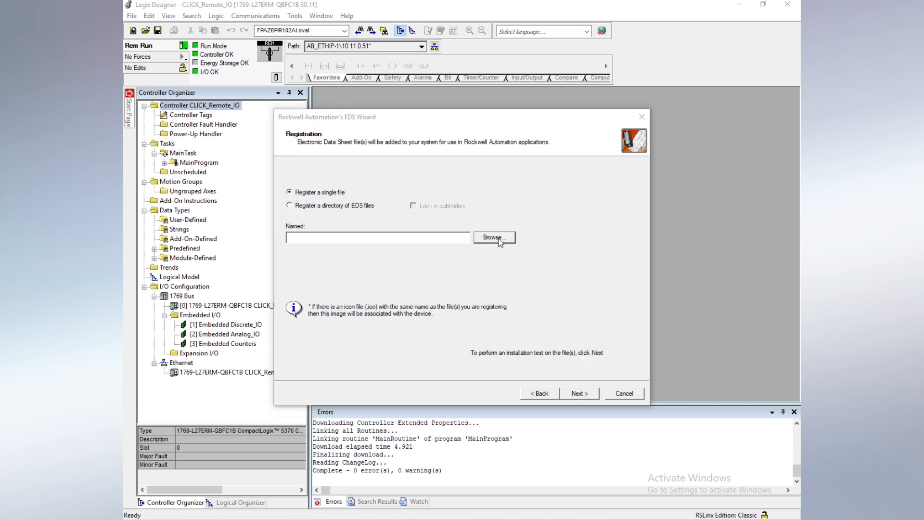
left_click(493, 237)
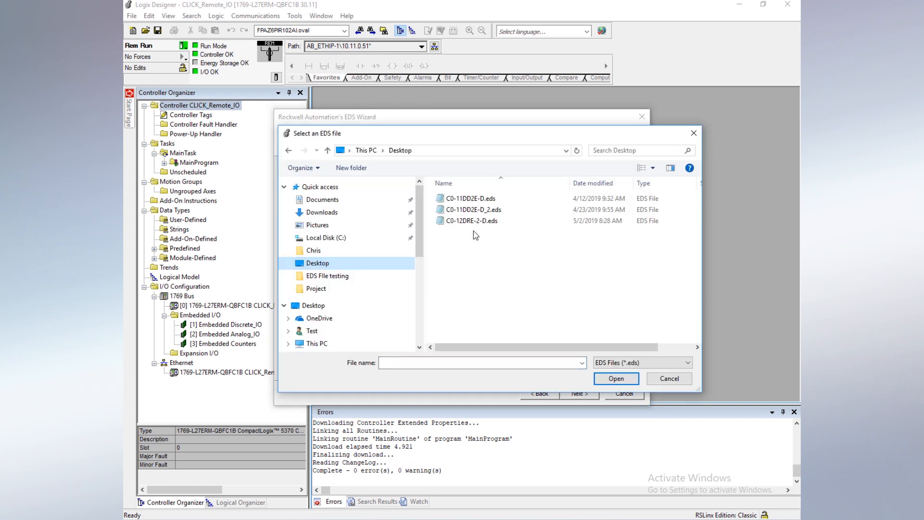
left_click(472, 220)
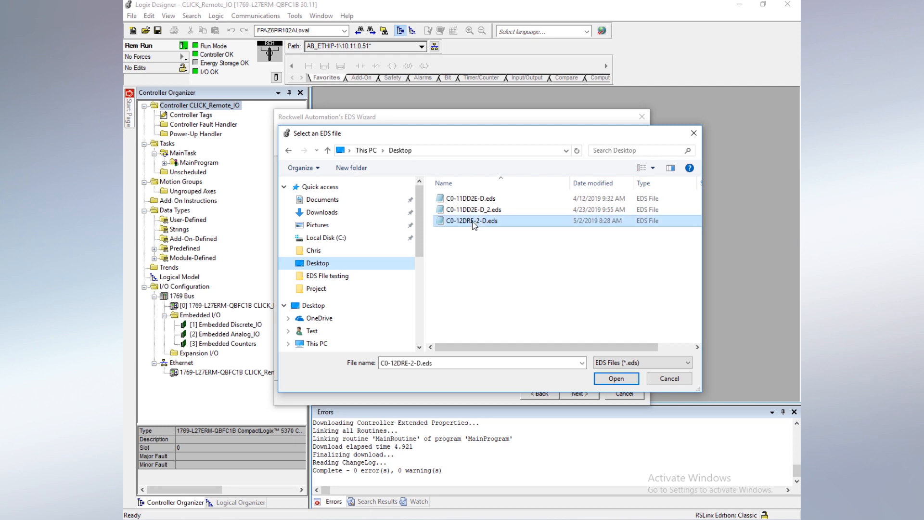
left_click(614, 377)
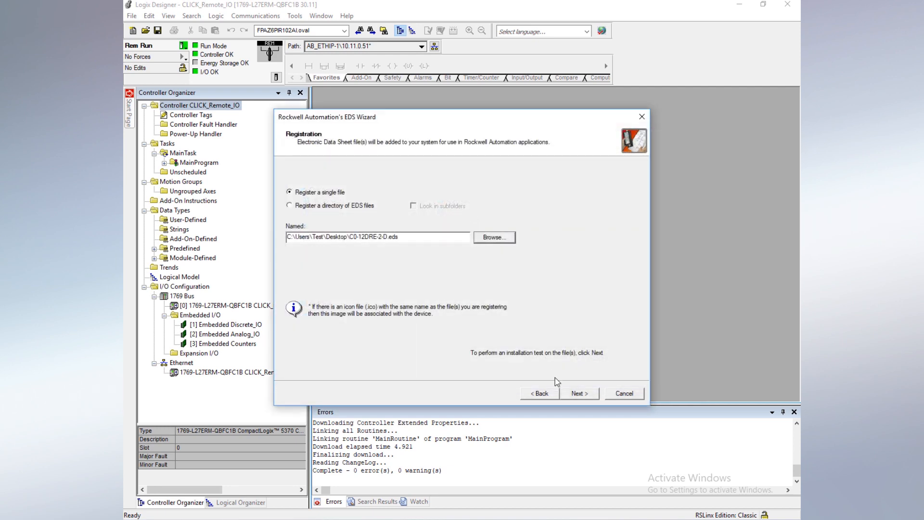
- Pass the installation test, keep the default image, and finish registering the CLICK device
left_click(578, 392)
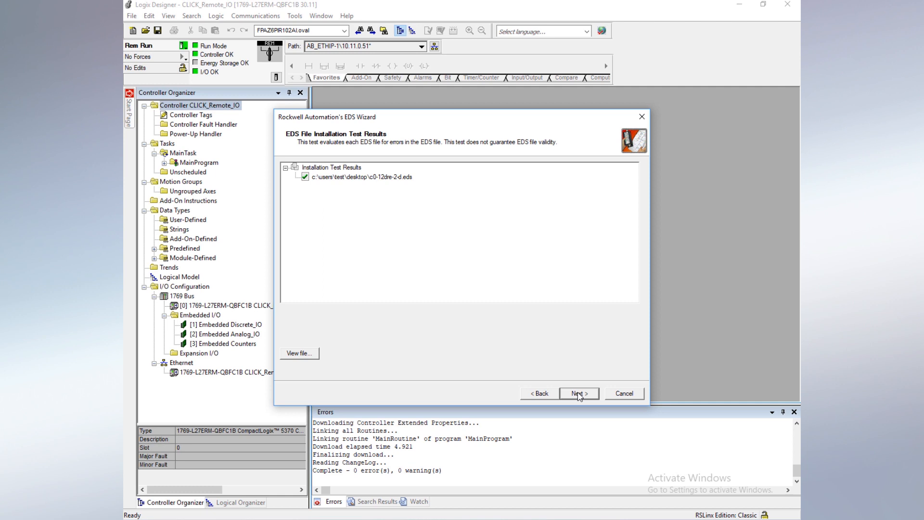
left_click(579, 393)
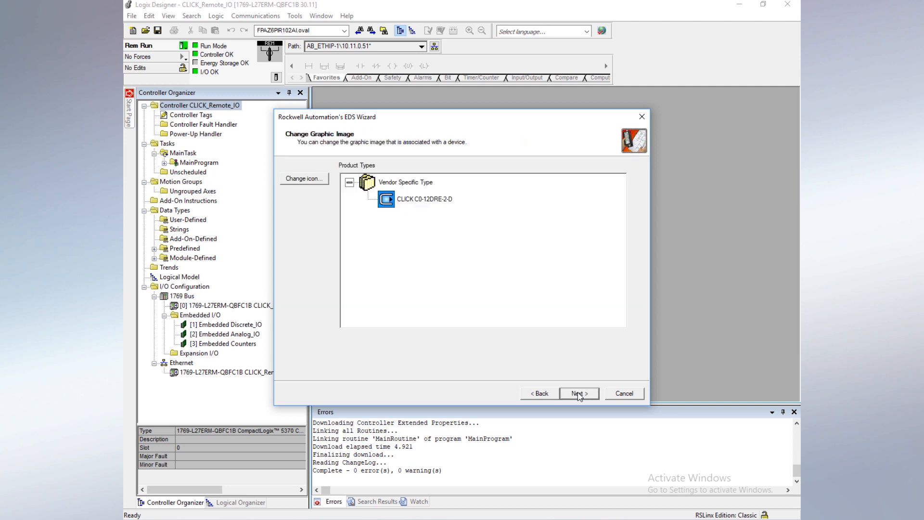
left_click(577, 392)
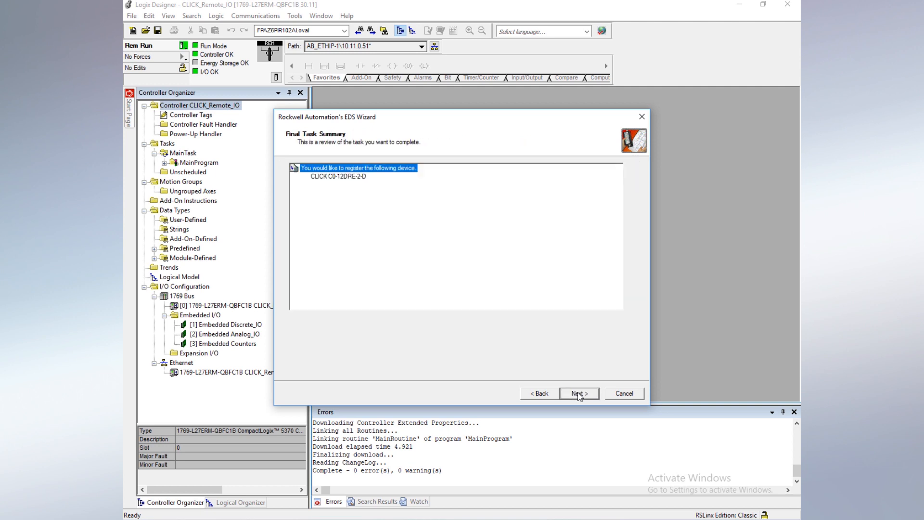
left_click(578, 392)
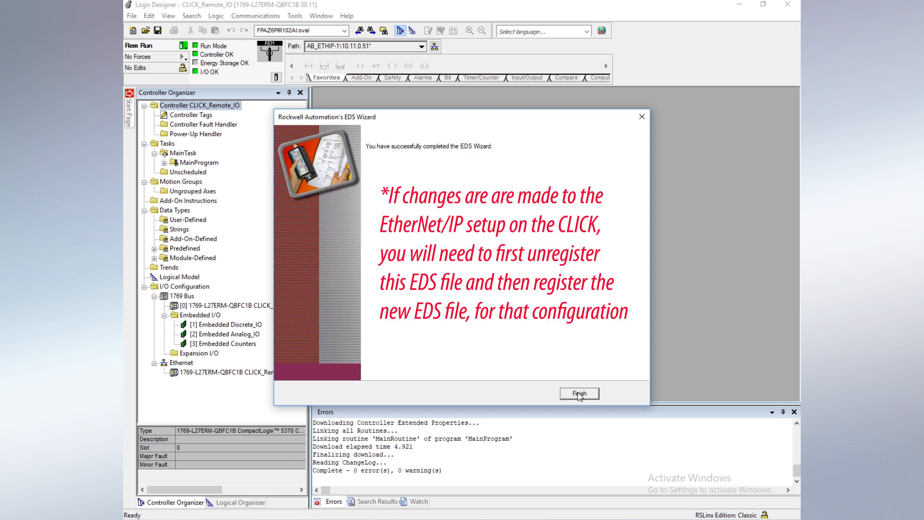
left_click(579, 393)
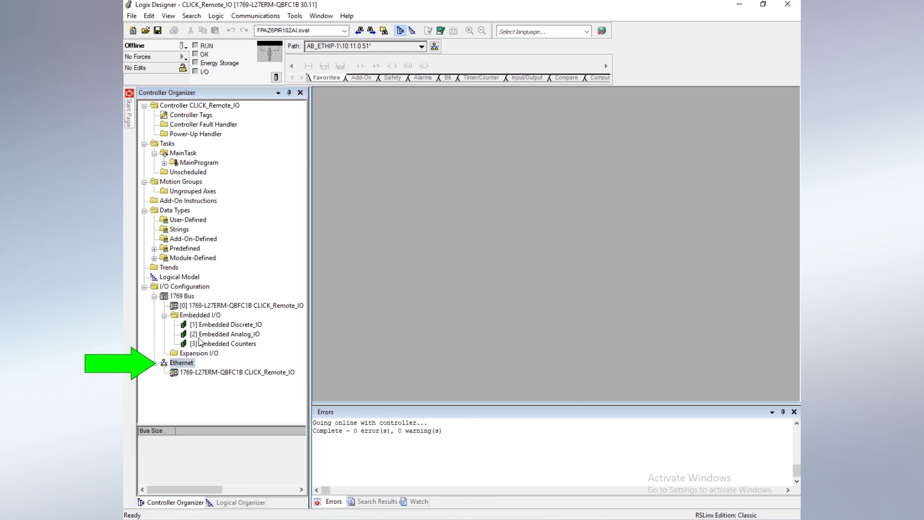
- Create a new Ethernet module of type C0-12DRE-2-D found by searching CLICK
left_click(183, 363)
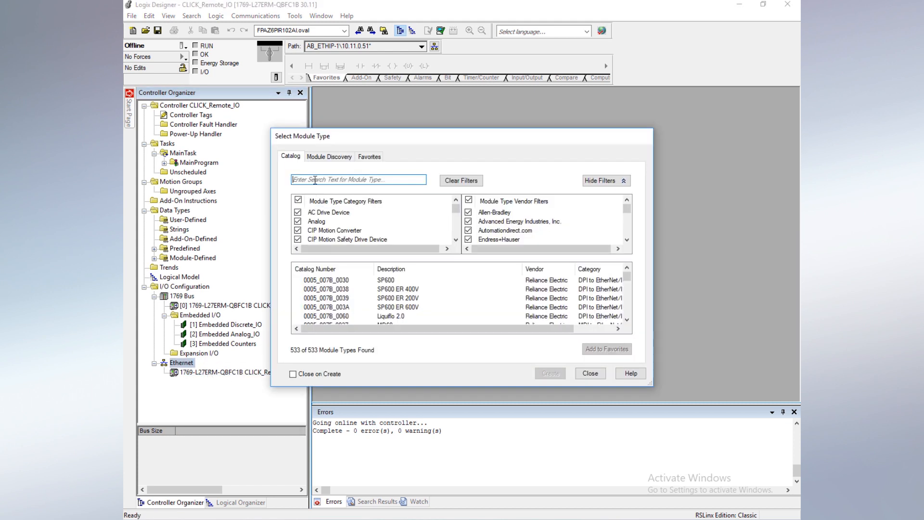
type("CLICK")
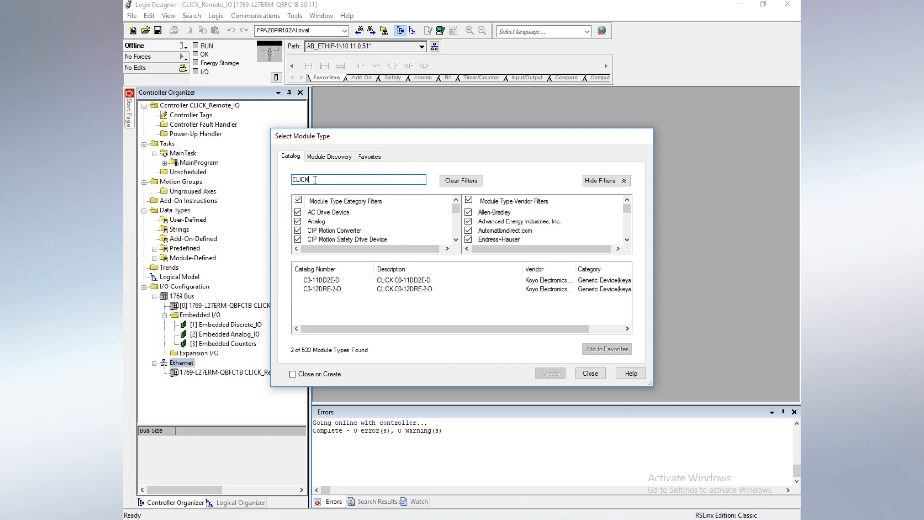
left_click(403, 289)
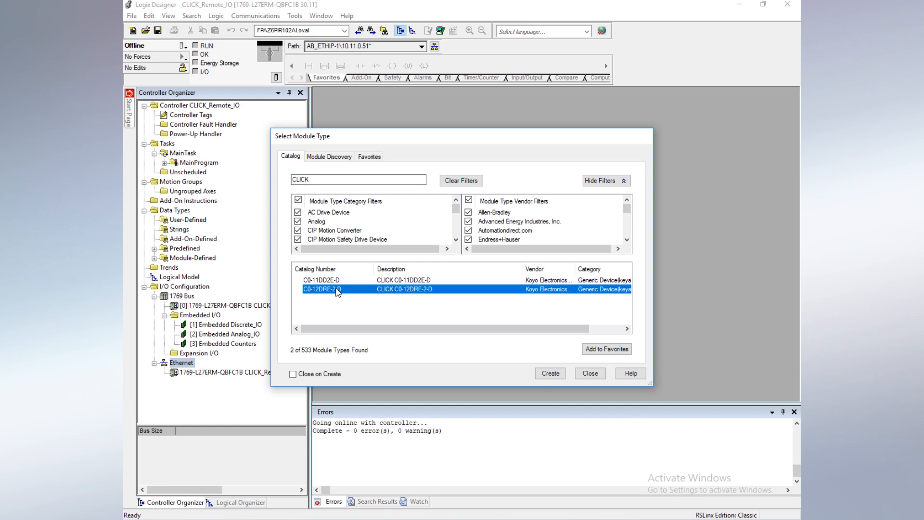
left_click(547, 373)
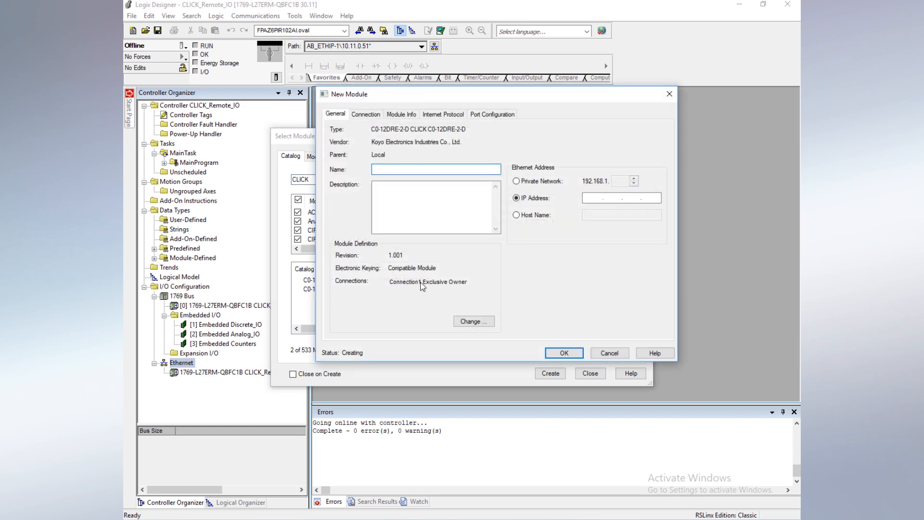
- Name the module CLICK with IP 10.11.0.103 and close the module type dialog
left_click(619, 197)
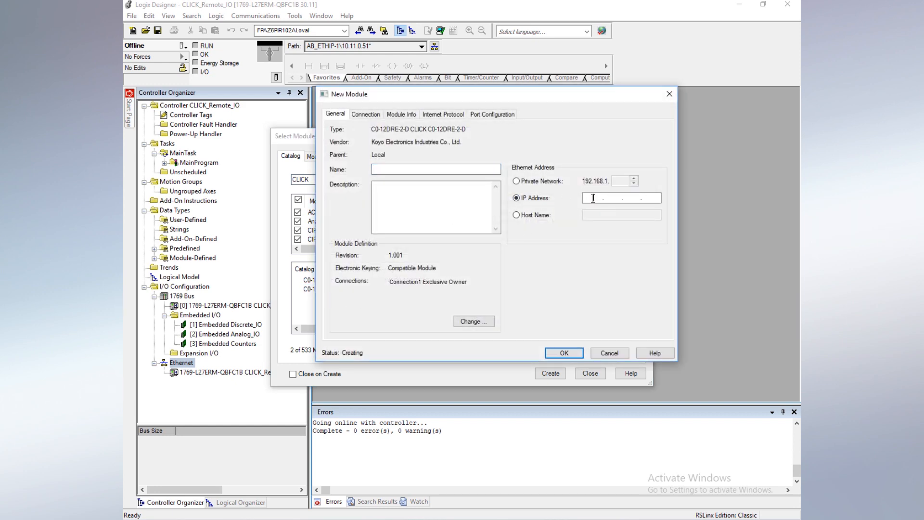
type("10.11.0.103")
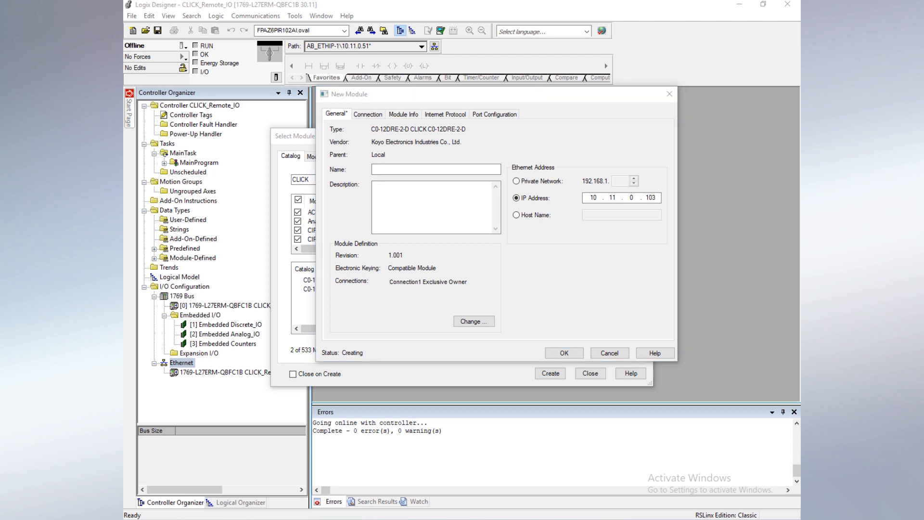
type("CLICK")
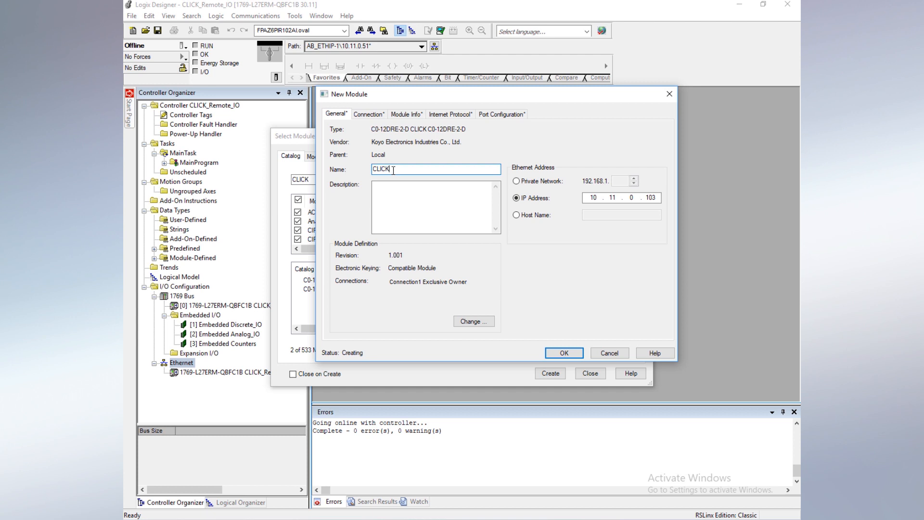
left_click(562, 352)
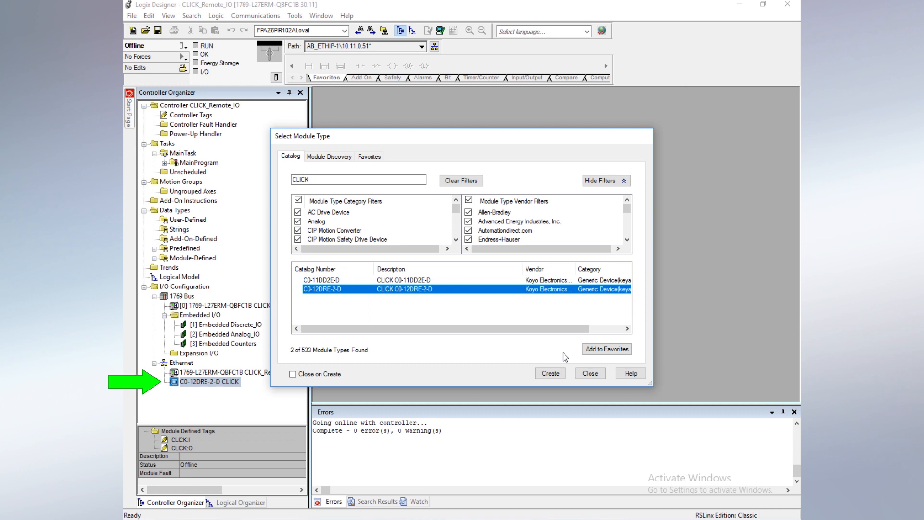
left_click(586, 368)
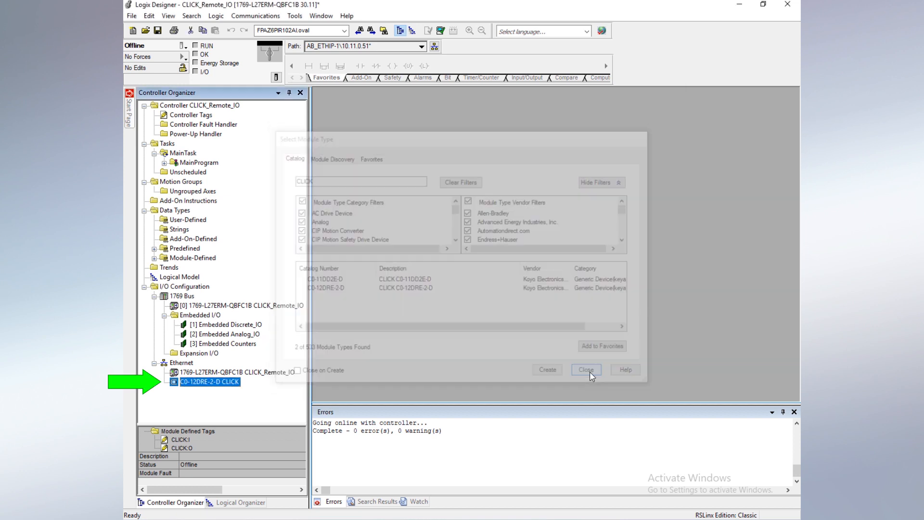
left_click(584, 369)
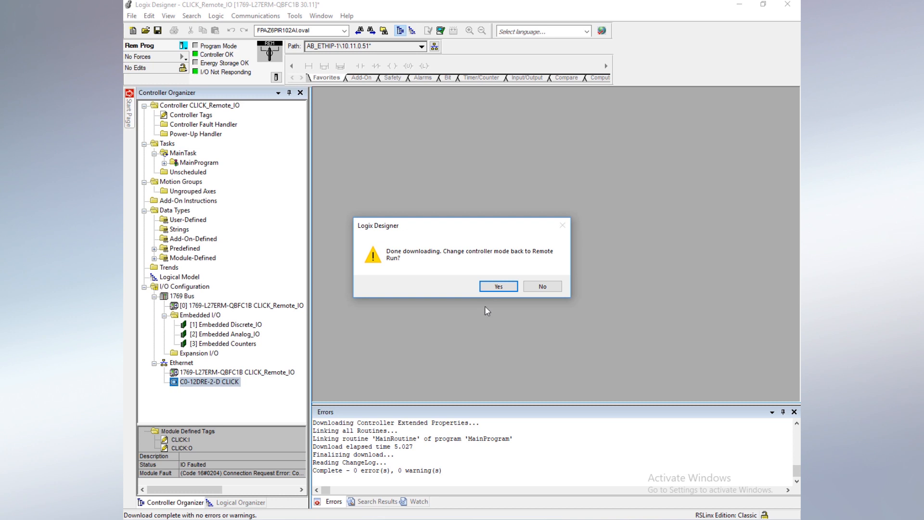
- Return the controller to Remote Run and bring up the controller tags
left_click(498, 286)
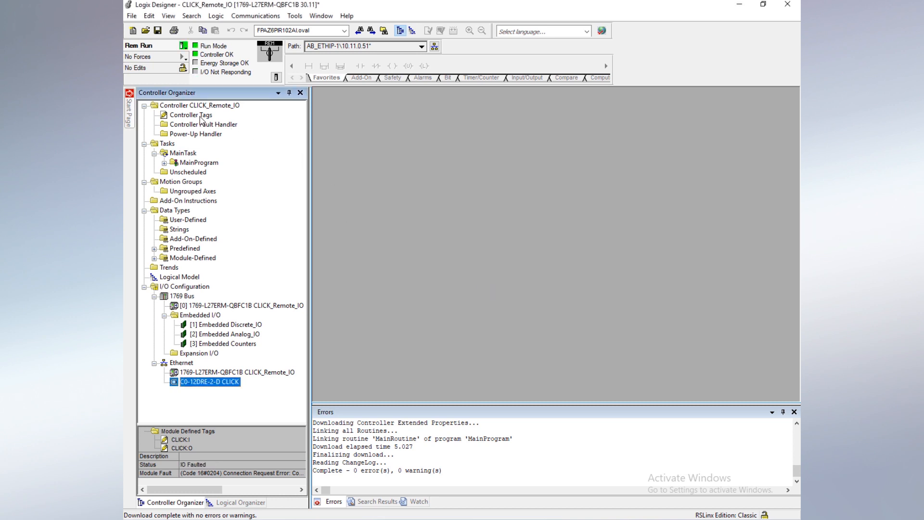
double_click(189, 114)
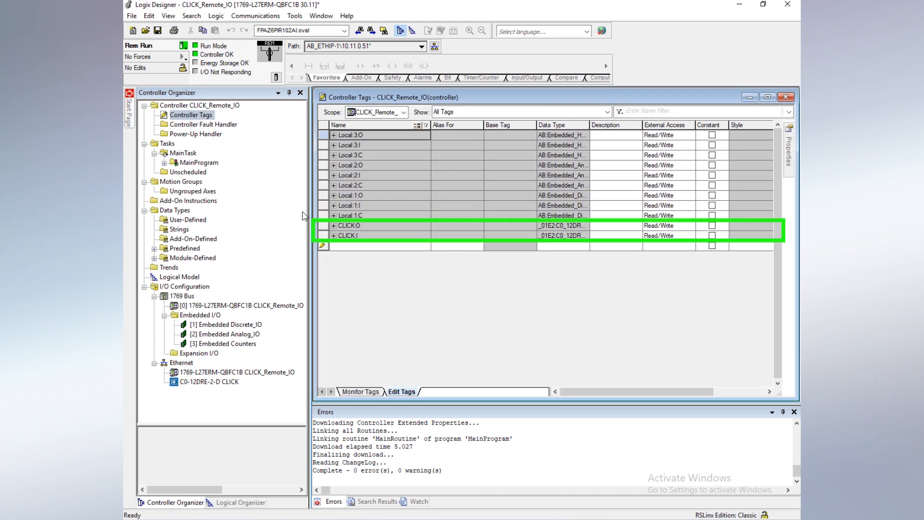
mouse_move(398, 308)
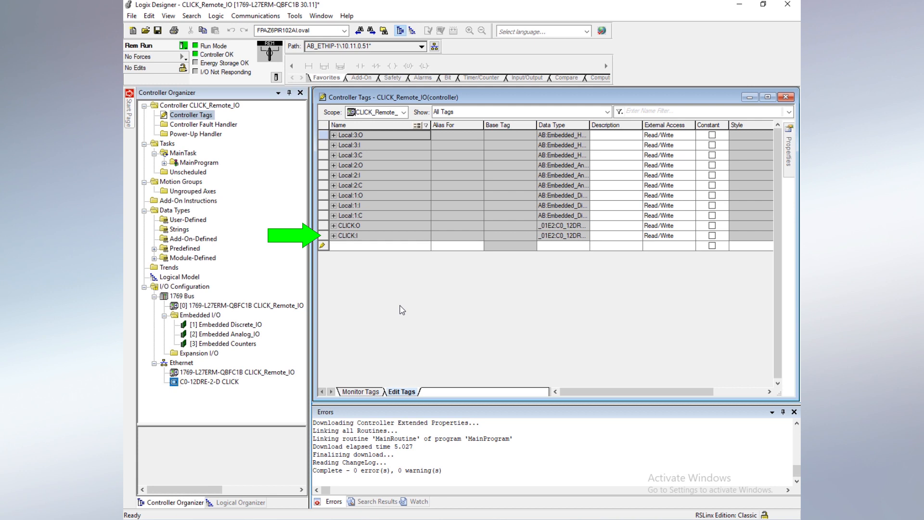
mouse_move(366, 306)
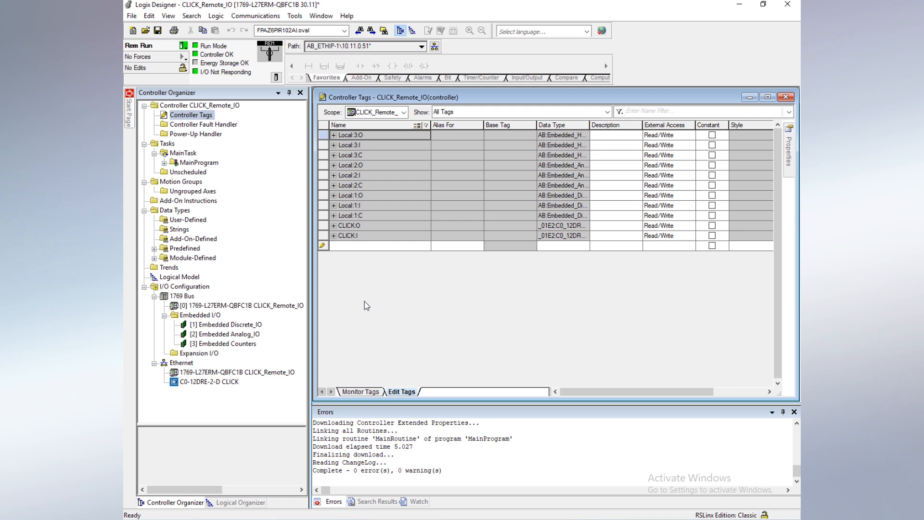
- Monitor CLICK:I live, expanded to show ConnectionFaulted and Data[0]–Data[12]
left_click(334, 235)
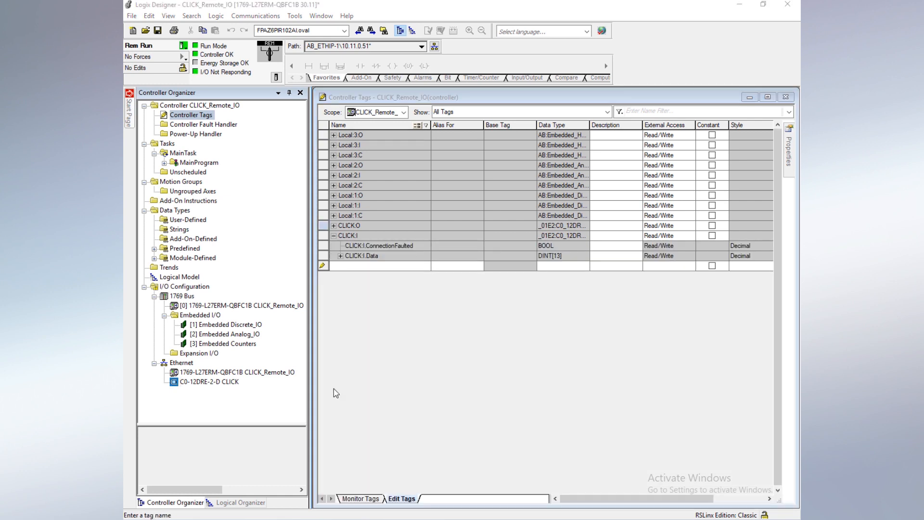
mouse_move(329, 388)
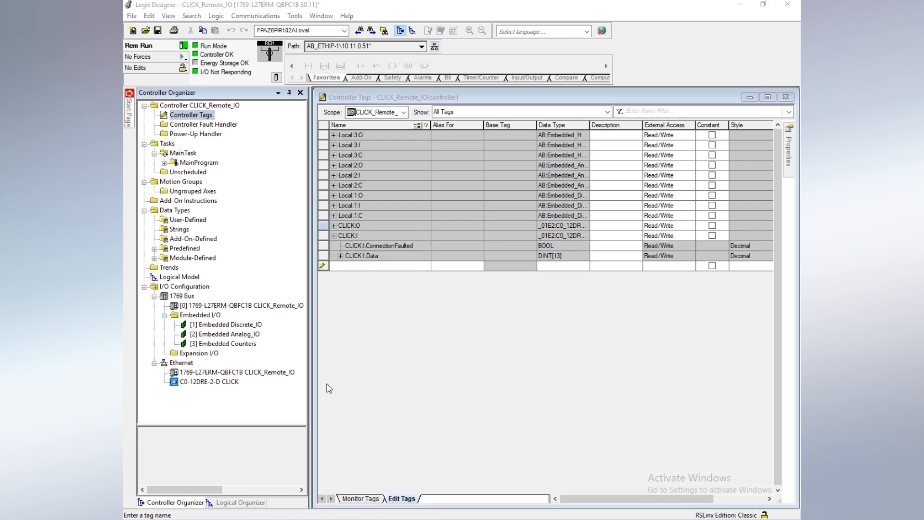
left_click(360, 498)
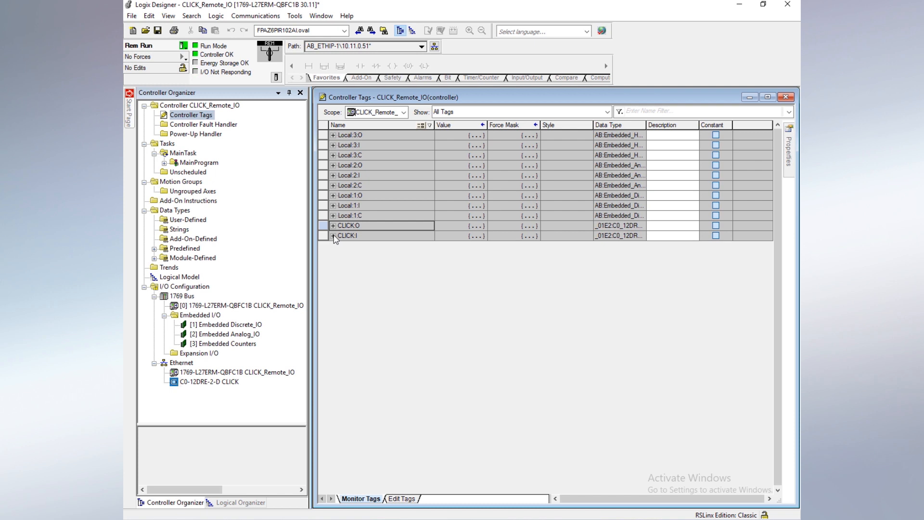
left_click(334, 235)
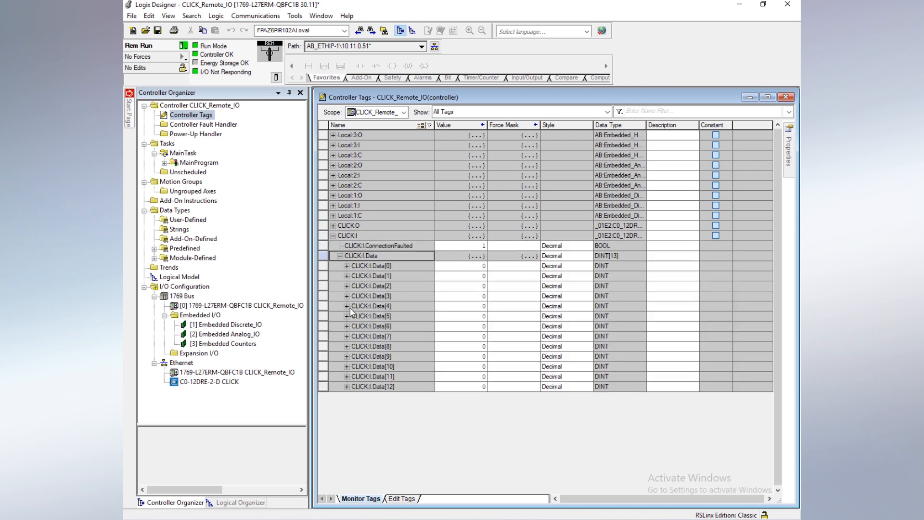